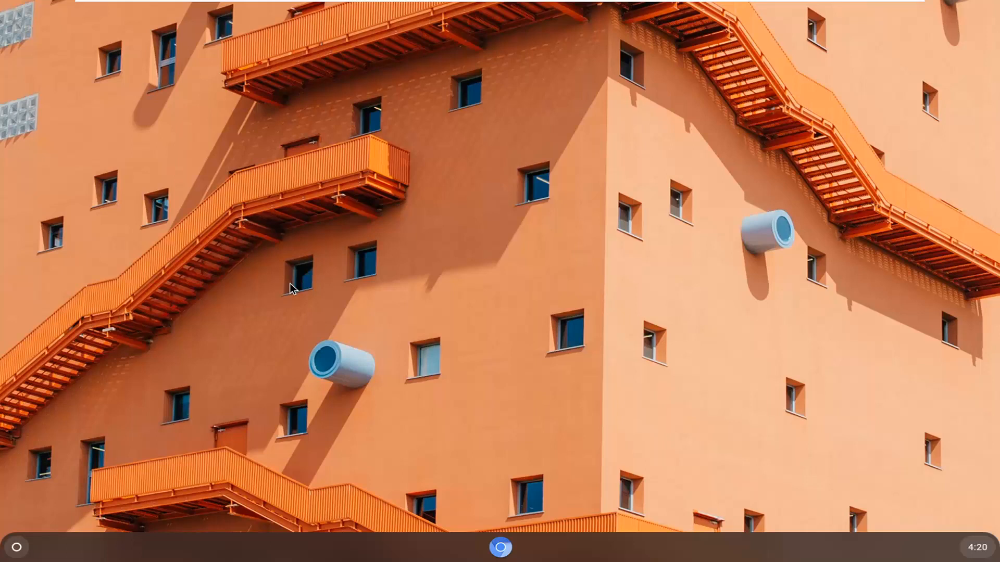
mouse_move(584, 517)
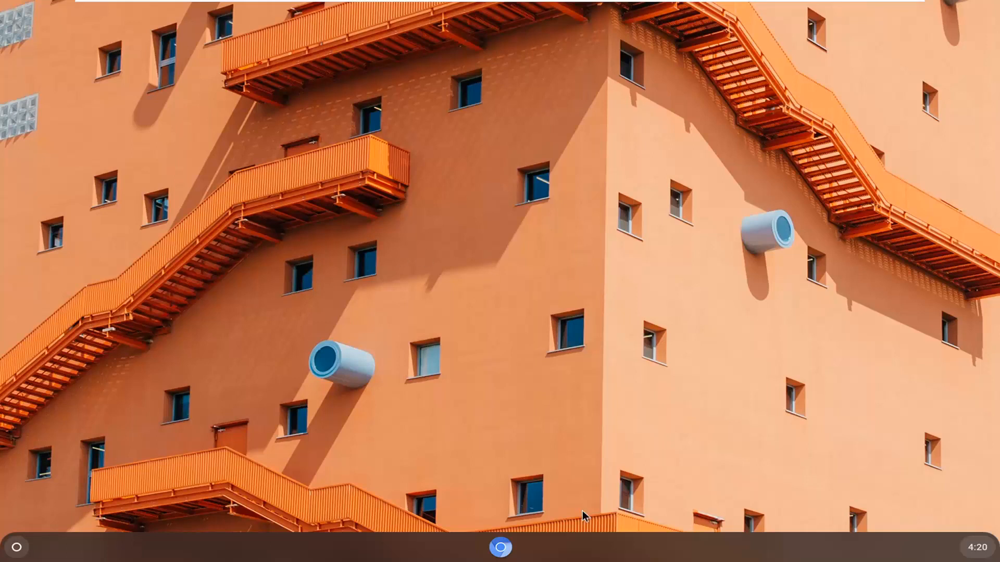
mouse_move(976, 547)
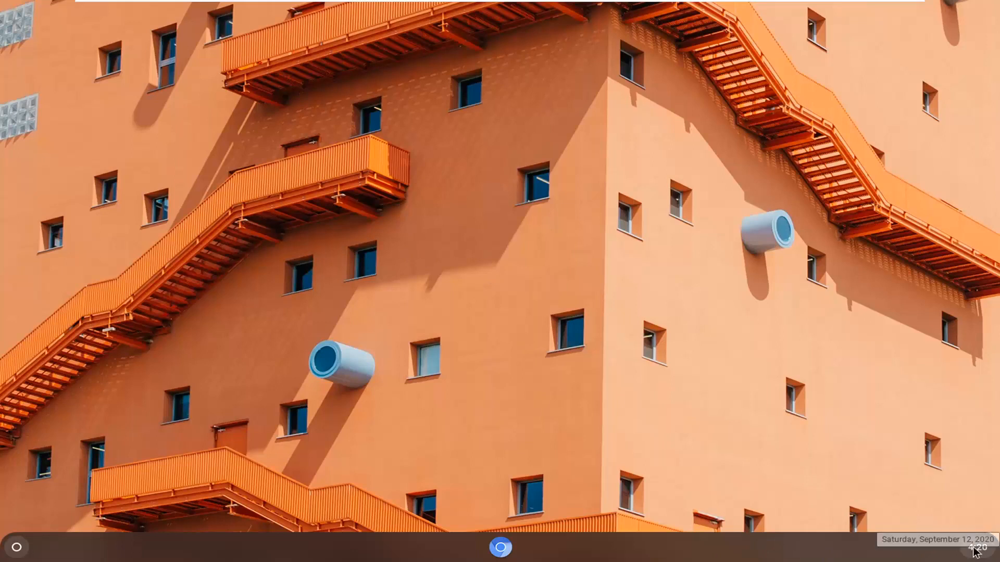
Step: Open Quick Settings from the shelf clock to see Ethernet, notifications and Night Light
click(972, 547)
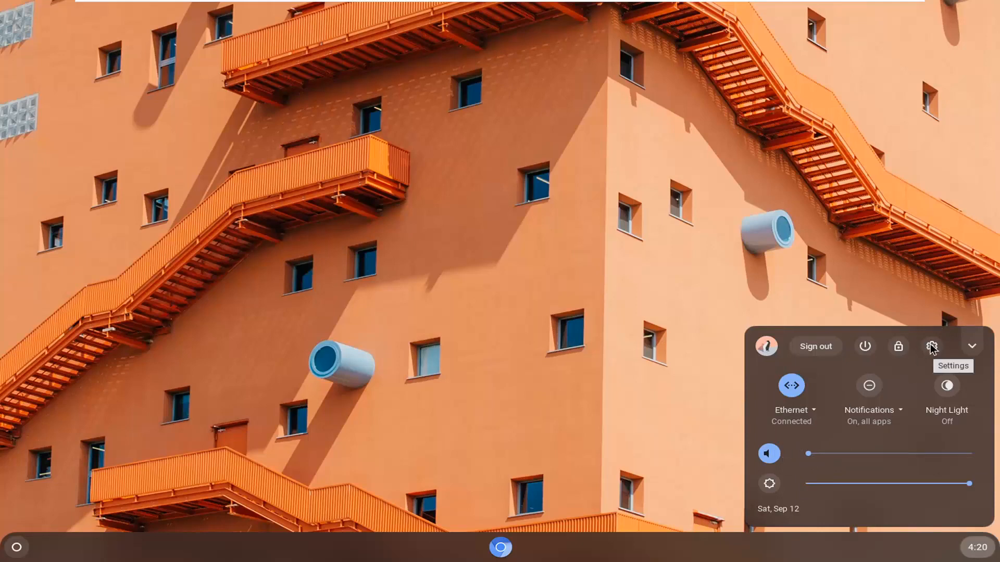
Step: Open Settings from Quick Settings and go to the Device section via the menu
click(932, 346)
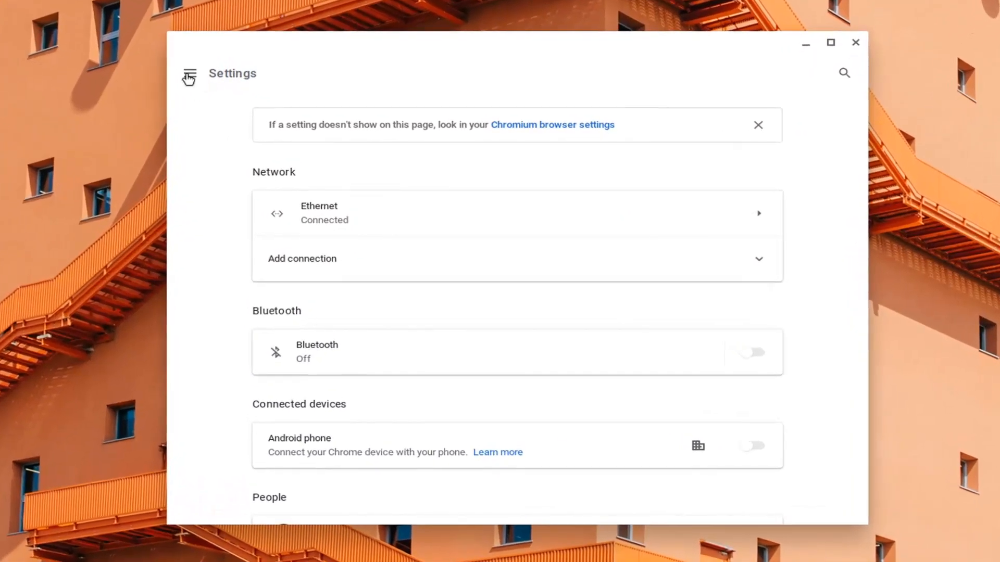
click(189, 73)
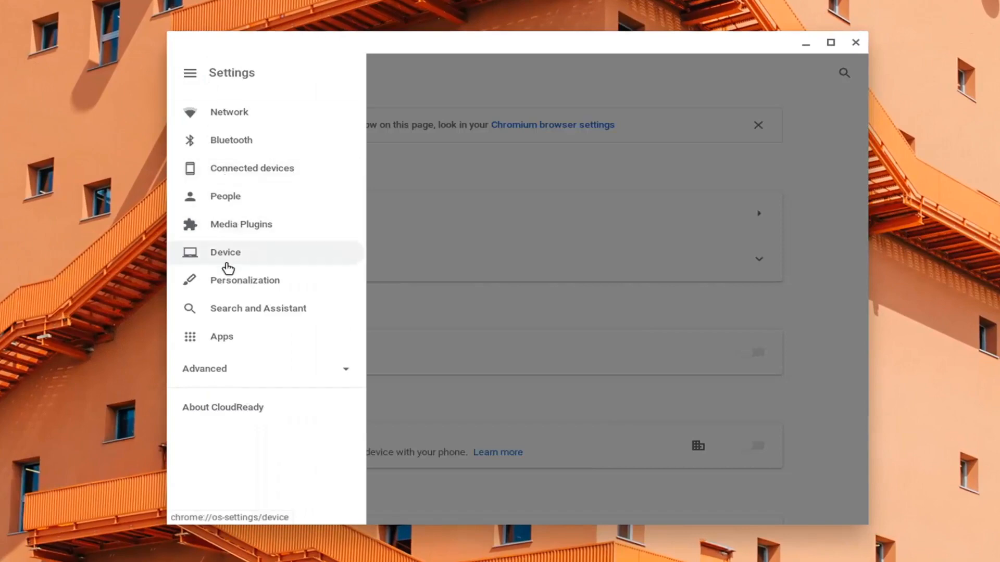
click(225, 252)
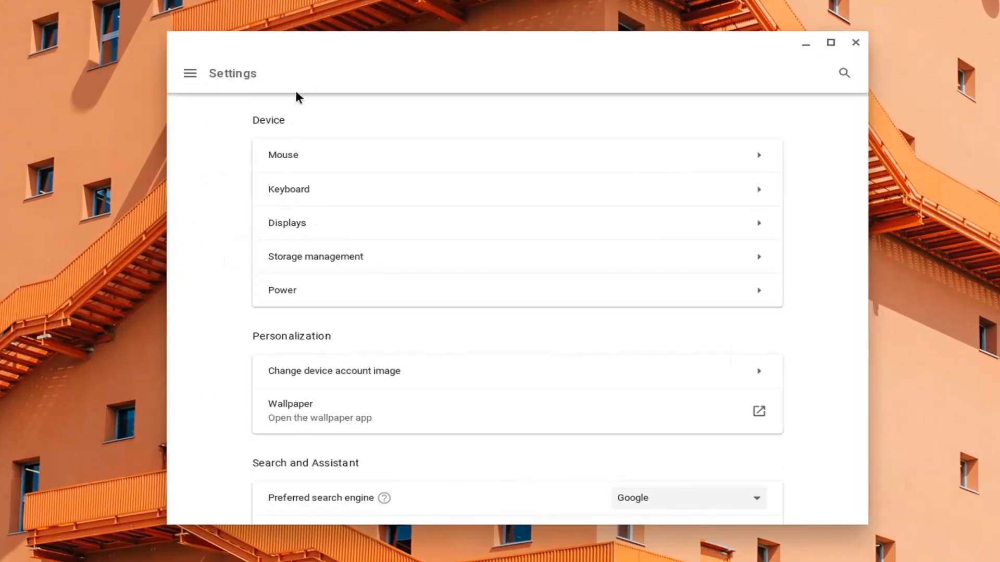
Step: Open the Mouse page under Device to show acceleration, speed, button-swap and scrolling options
click(283, 155)
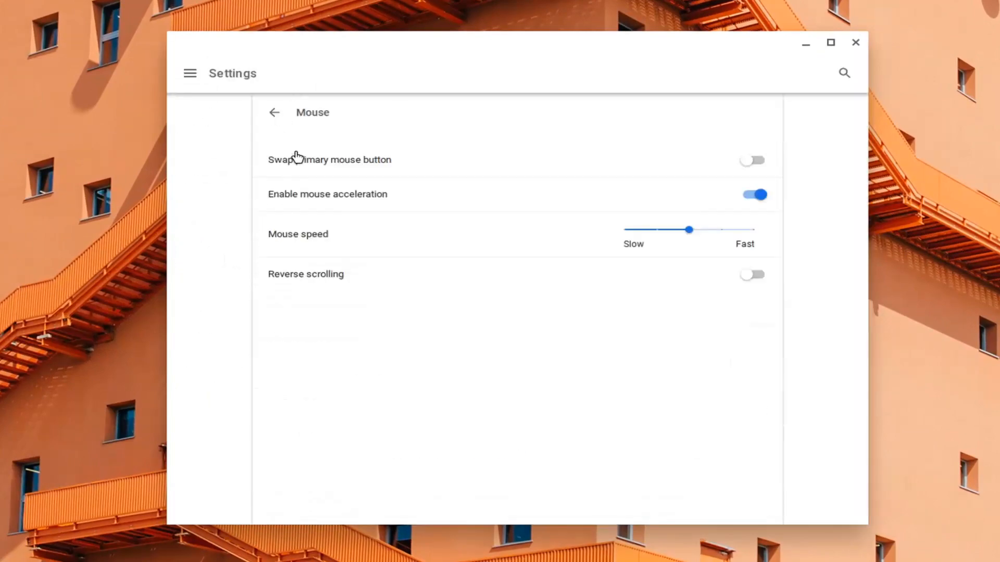
mouse_move(403, 266)
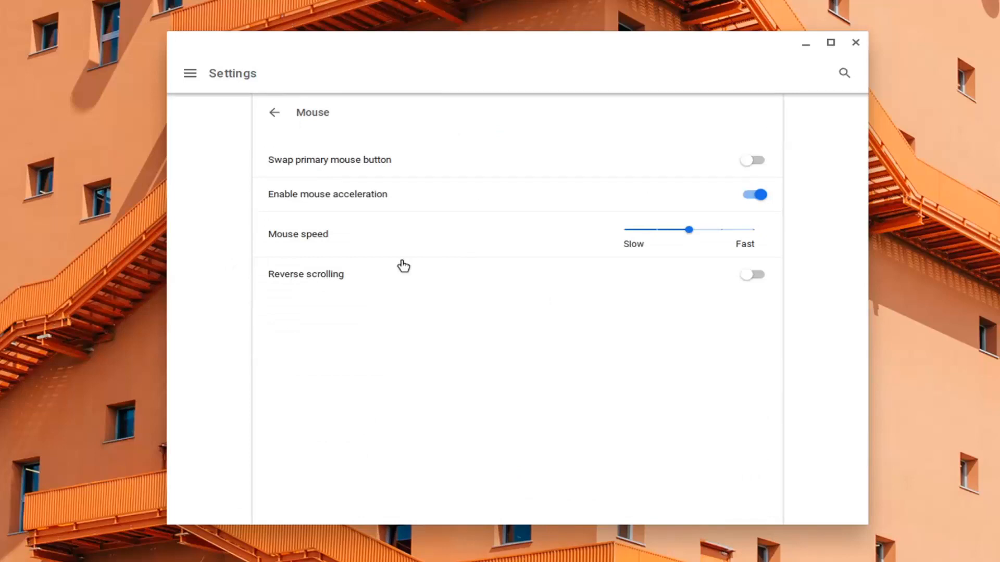
mouse_move(313, 161)
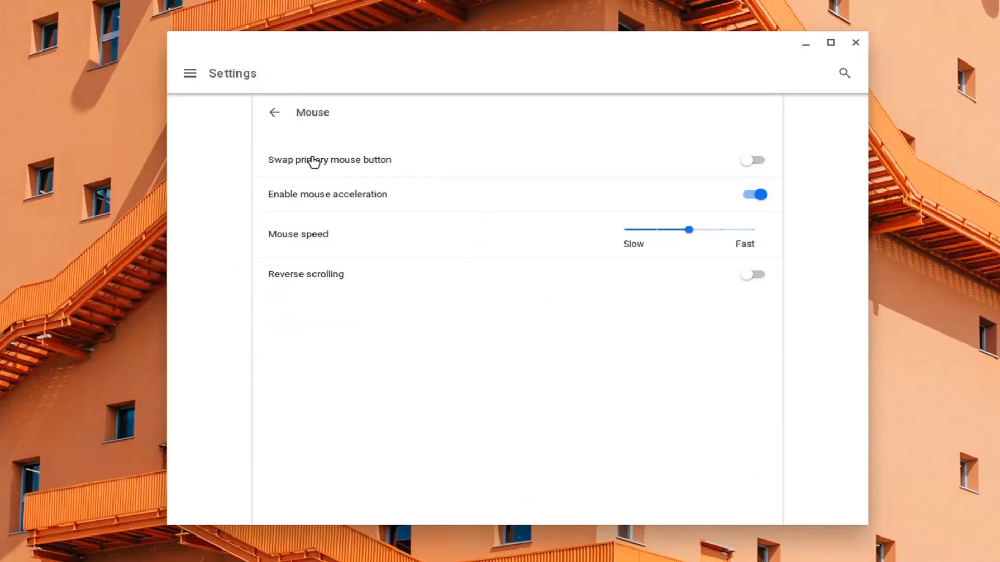
mouse_move(660, 193)
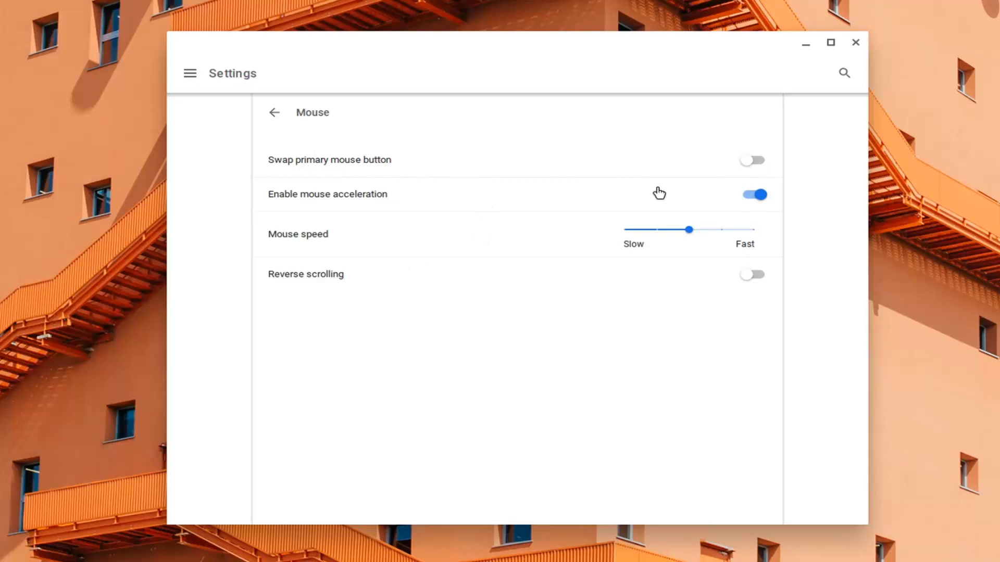
mouse_move(324, 199)
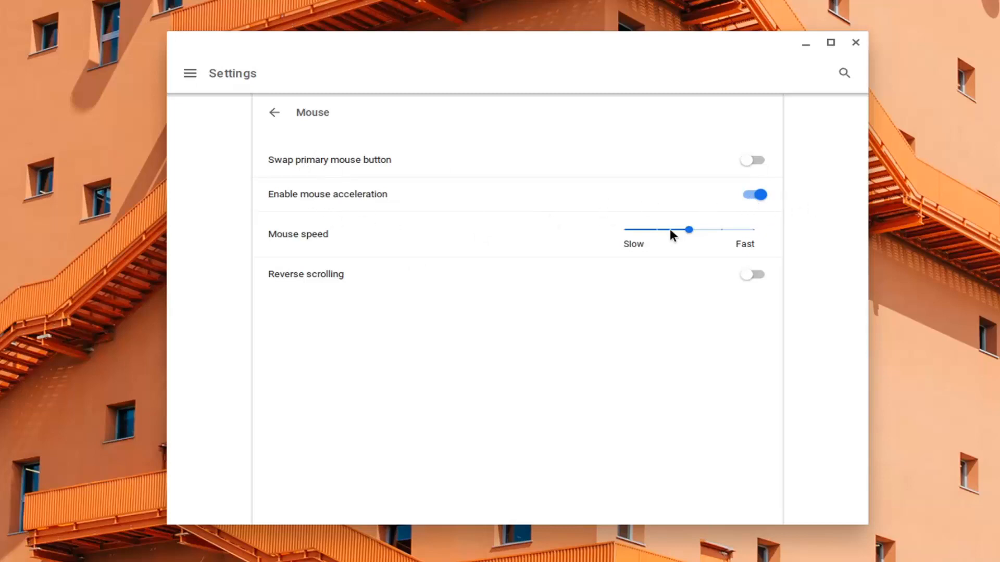
mouse_move(525, 249)
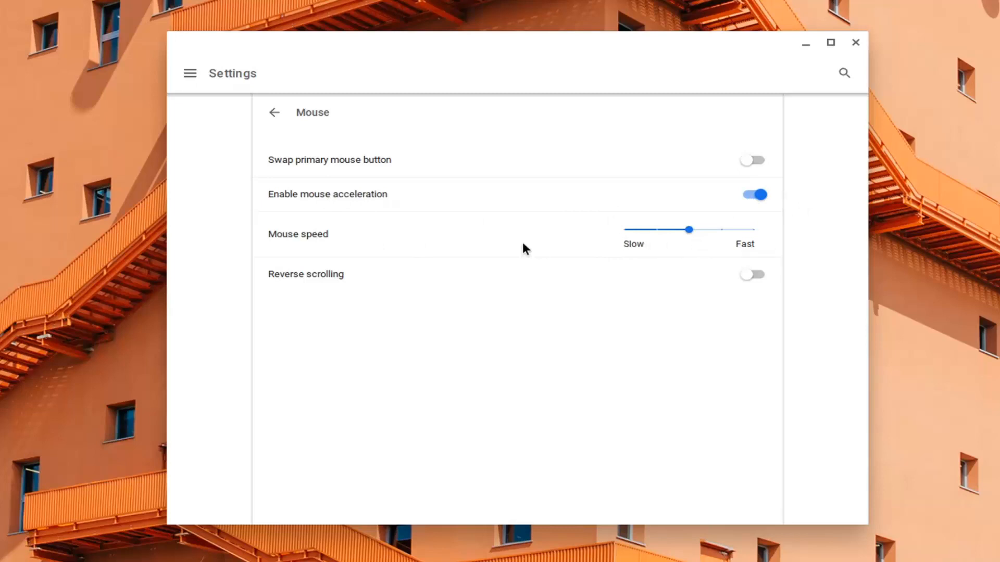
mouse_move(687, 295)
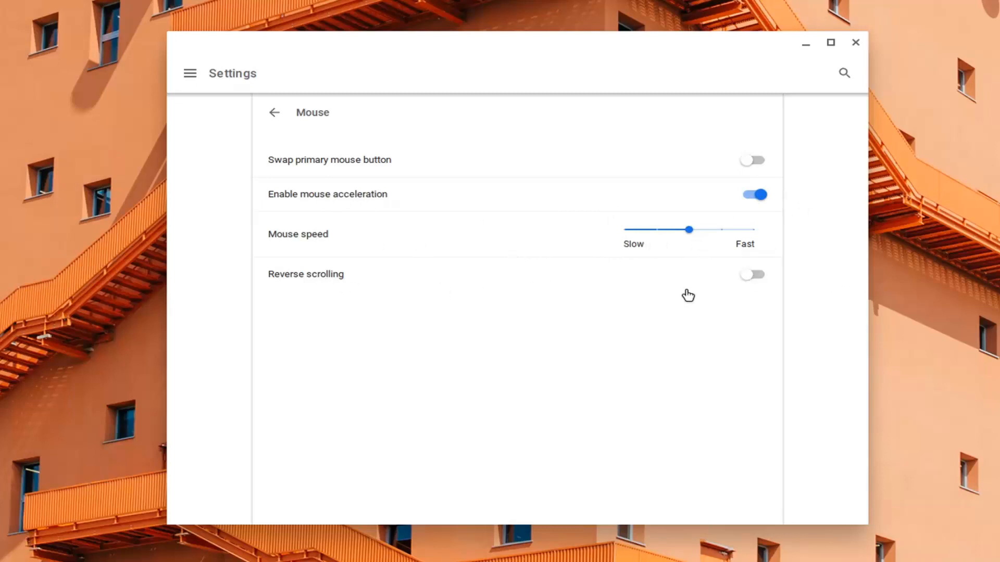
mouse_move(310, 279)
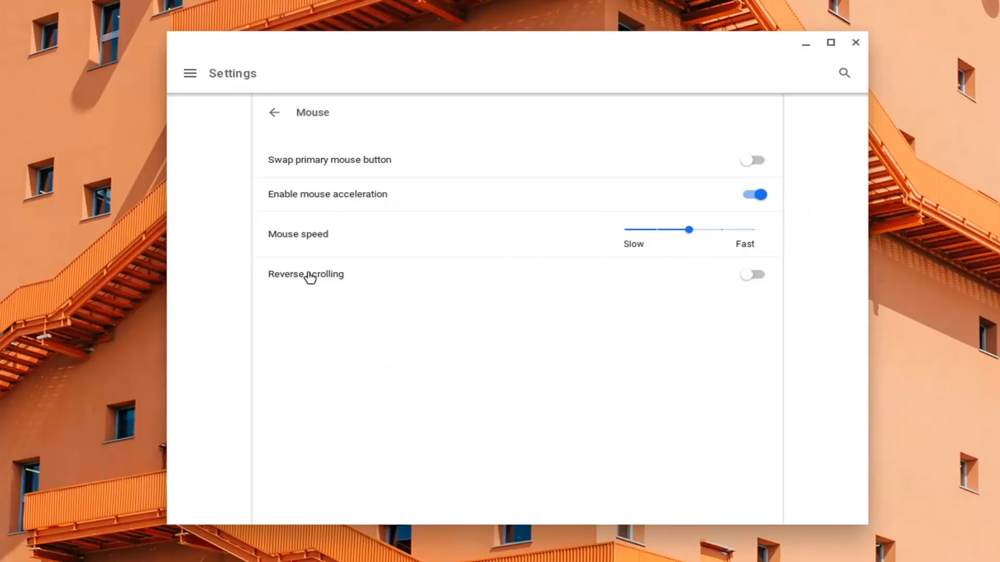
mouse_move(332, 176)
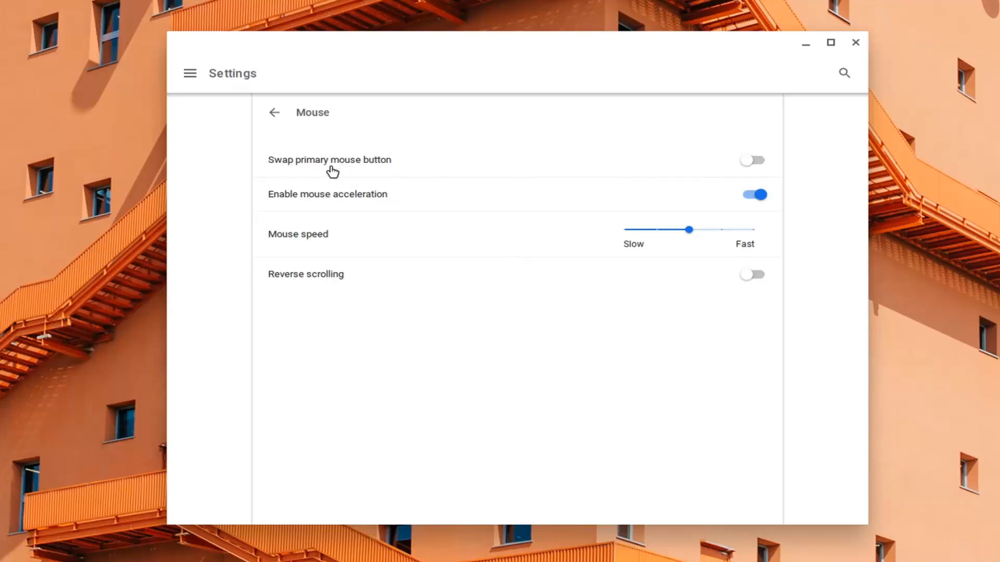
mouse_move(332, 229)
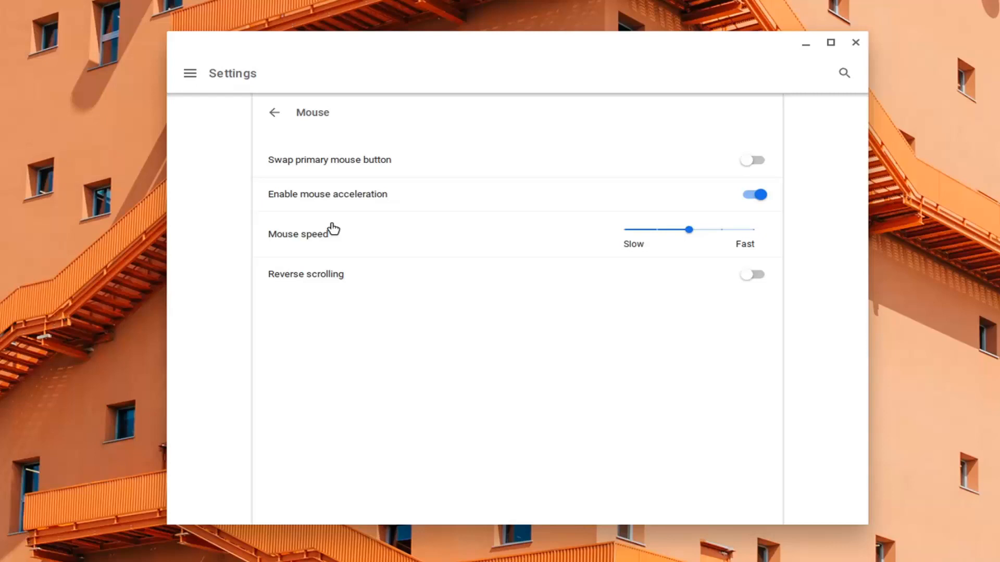
mouse_move(302, 164)
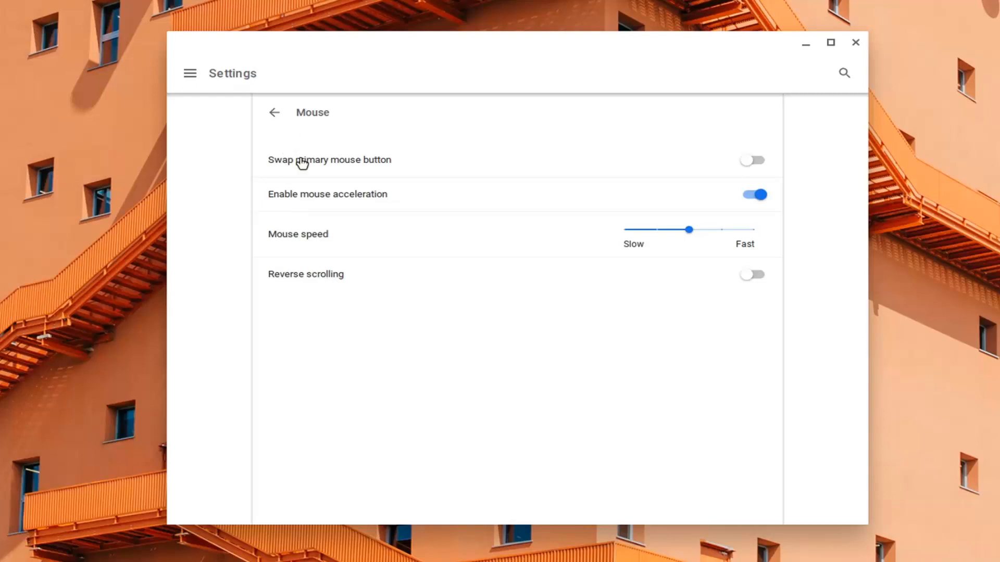
mouse_move(270, 162)
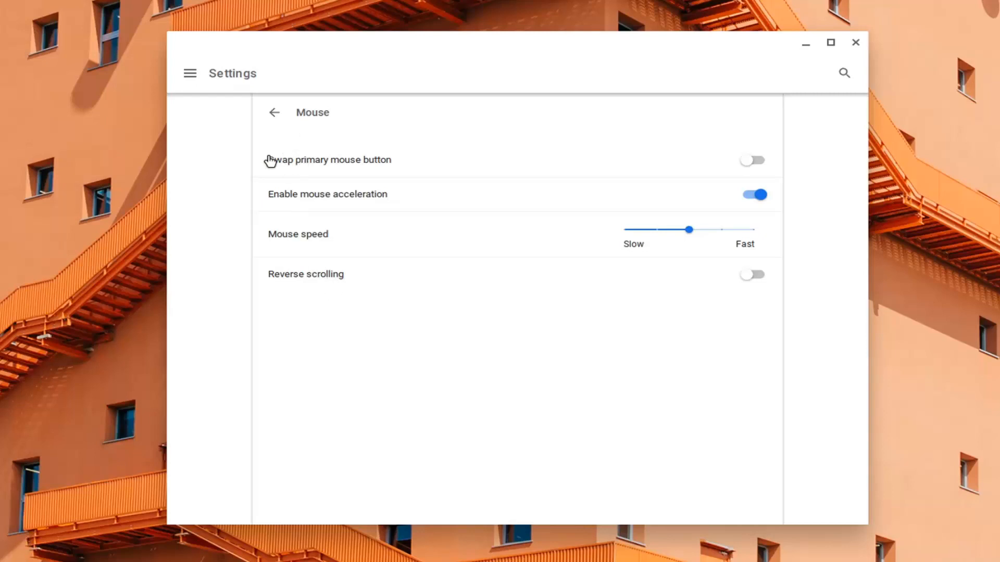
mouse_move(439, 247)
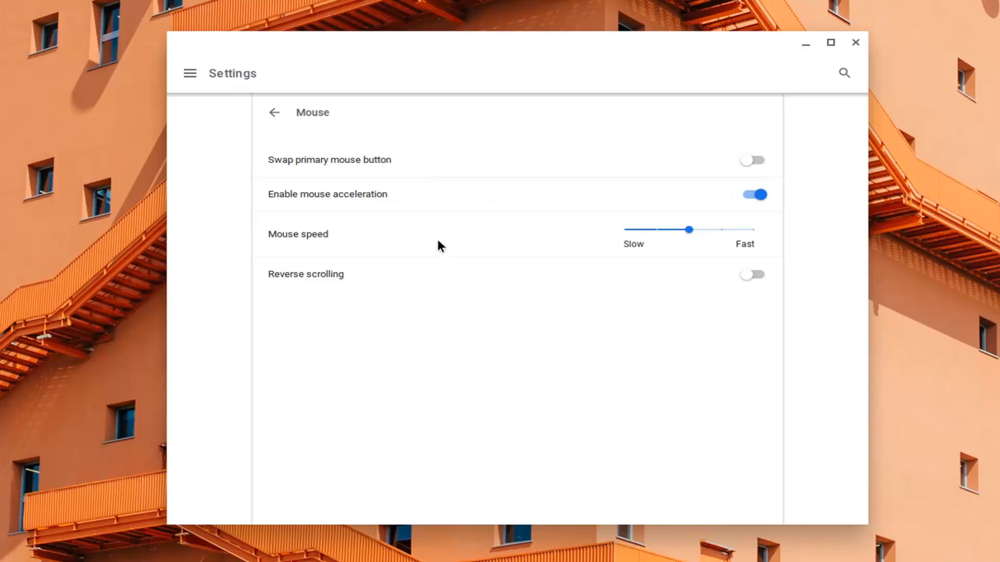
mouse_move(589, 156)
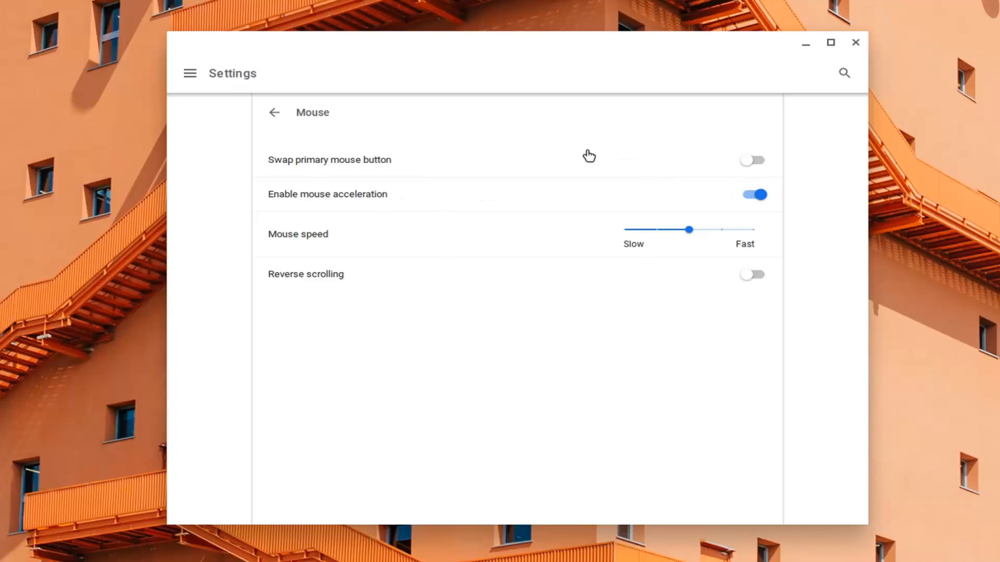
mouse_move(634, 106)
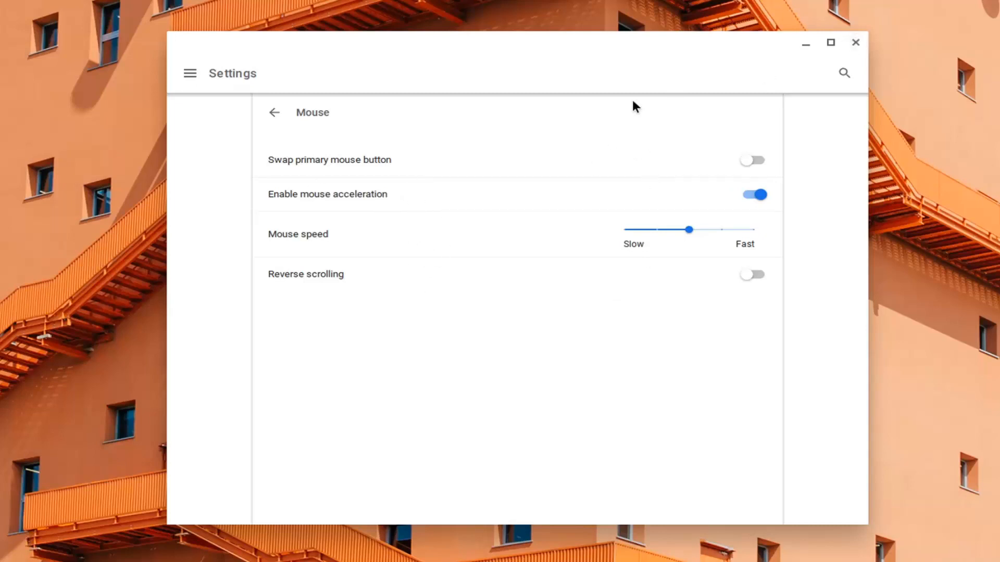